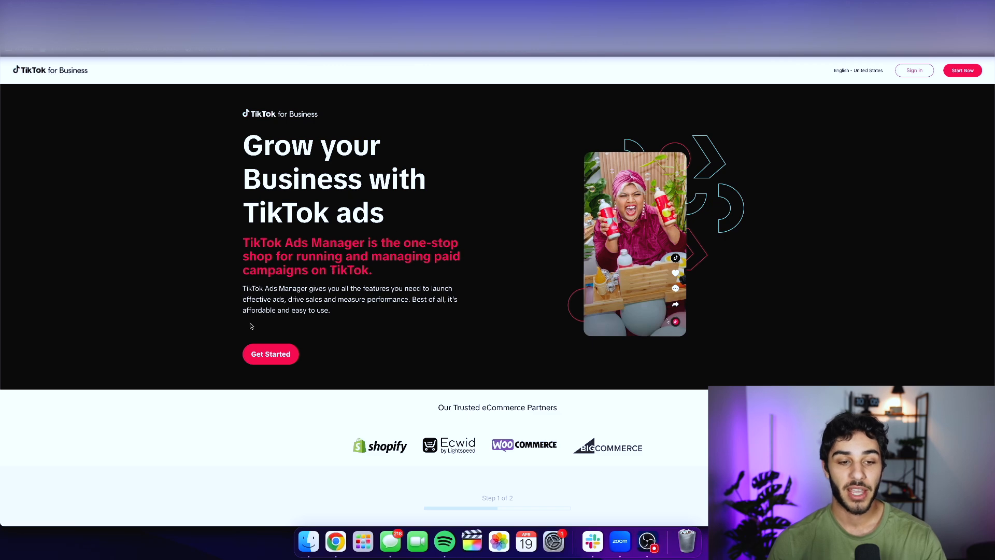
Step: Start creating a new TikTok for Business account from the landing page
left_click(269, 354)
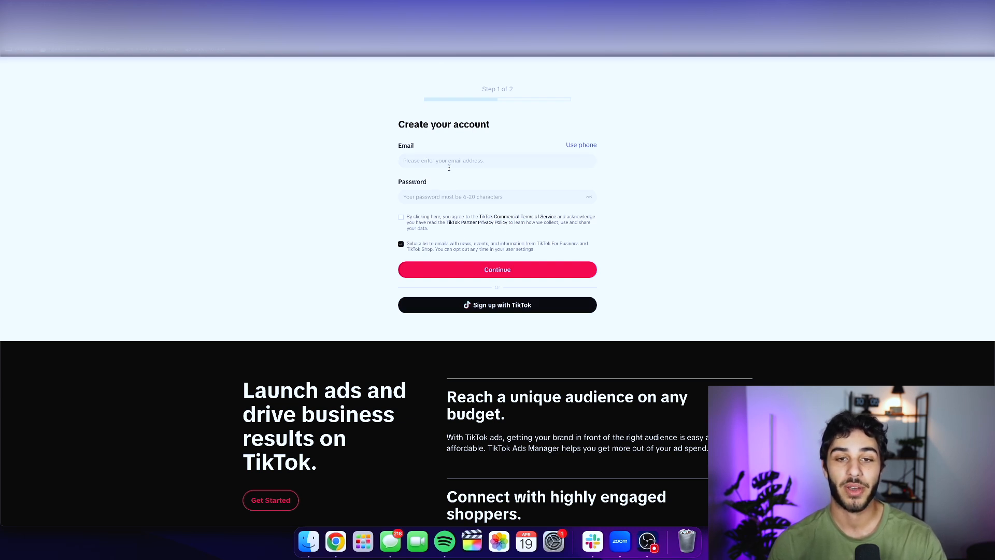
Step: Enter industry Other and business name Zendrop Ads, then submit the business details
left_click(497, 269)
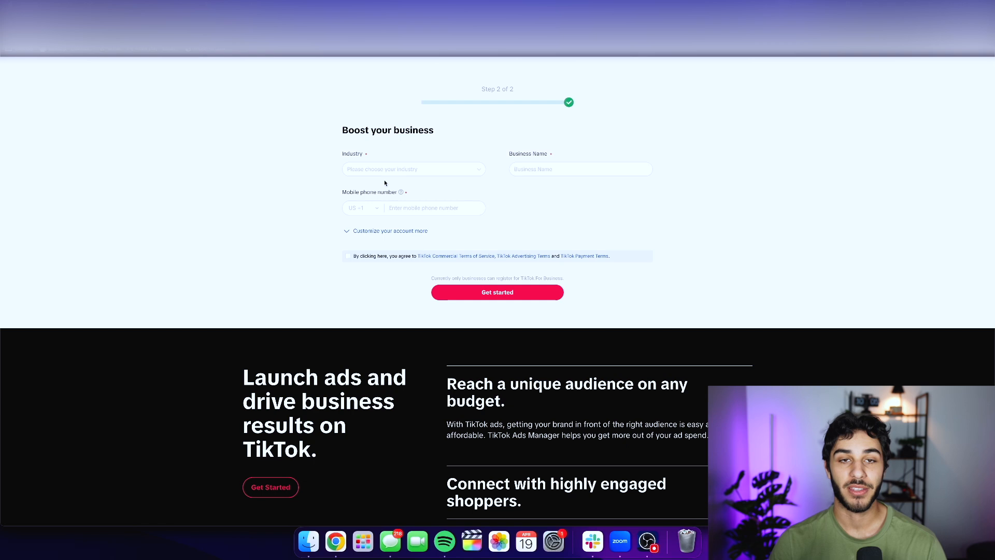
left_click(413, 169)
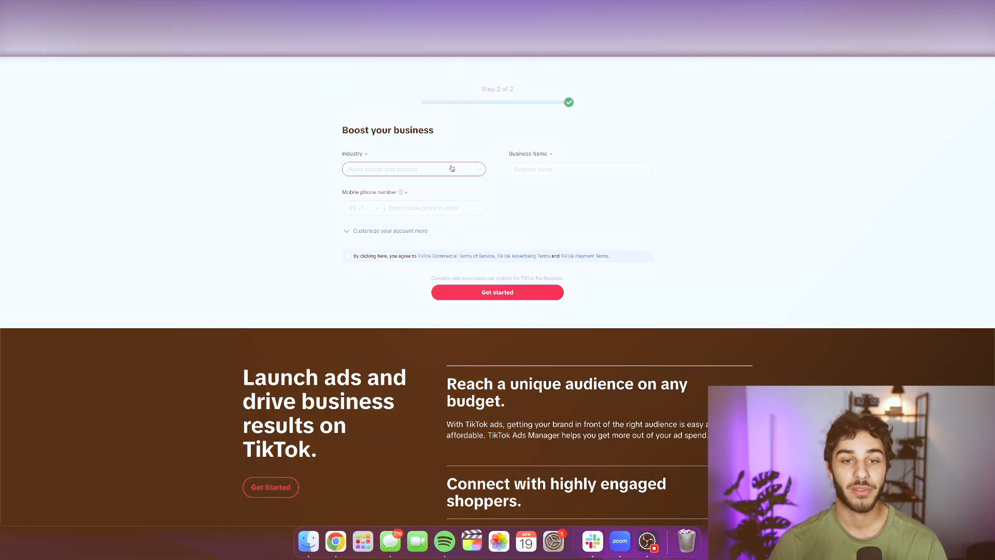
left_click(413, 169)
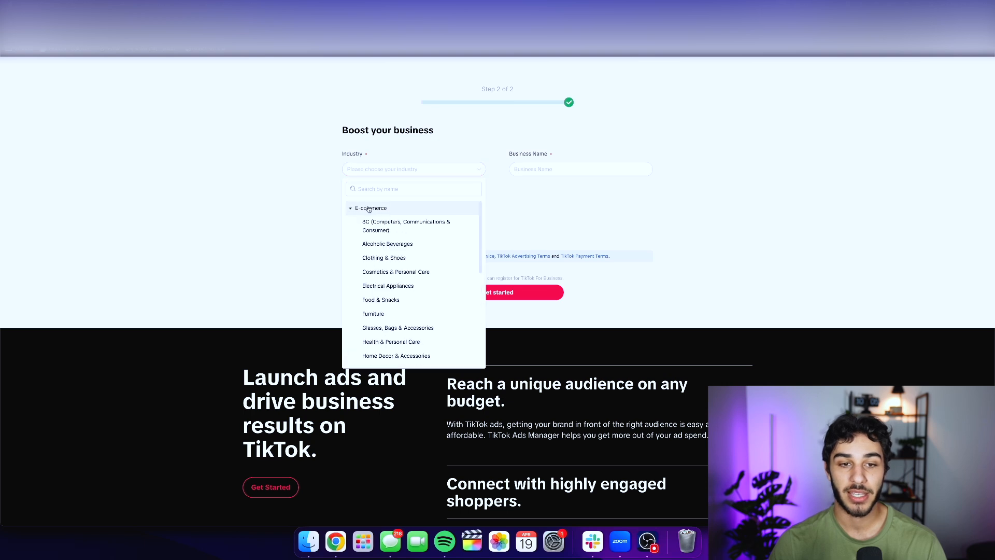
left_click(413, 169)
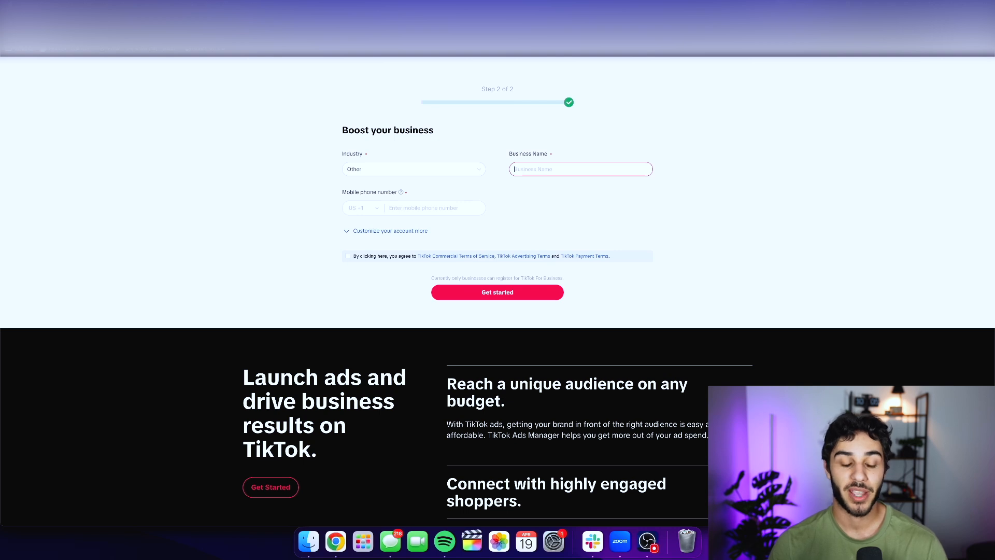
type("Zendrop Ads")
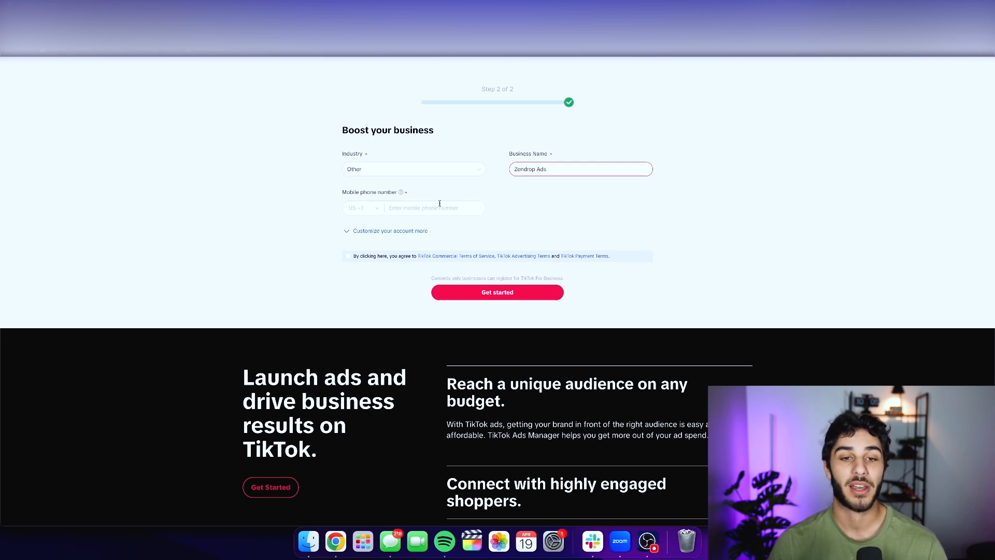
left_click(497, 292)
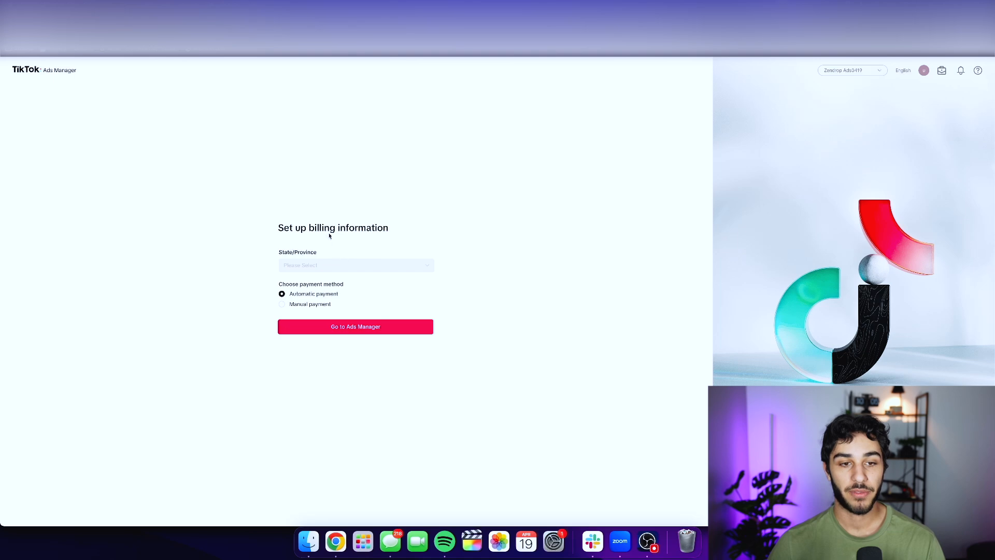
Step: Set billing state to Texas with automatic payment and submit to enter Ads Manager
type("te")
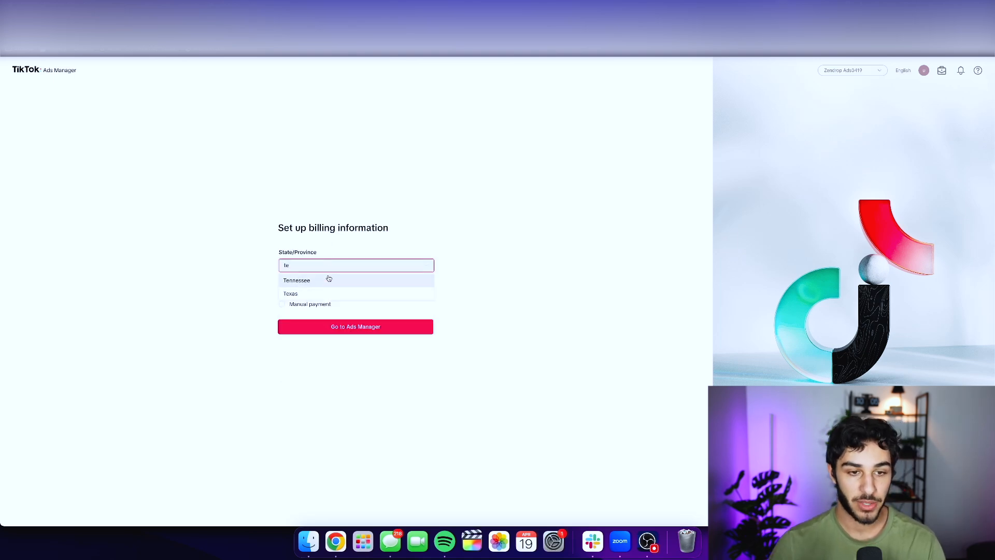
left_click(289, 293)
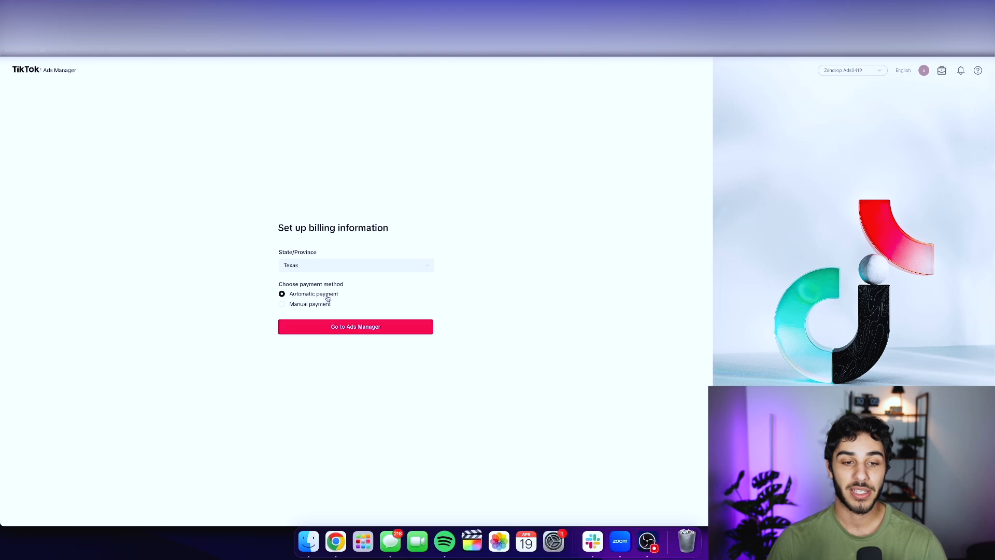
left_click(355, 326)
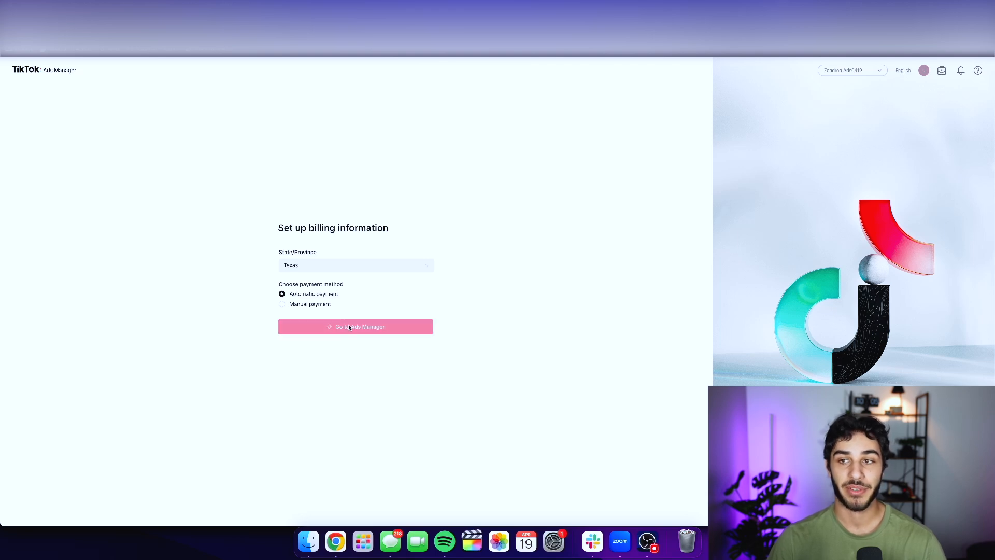
Step: Proceed past the Basic/Advanced ad creation choice to the Dashboard
left_click(355, 326)
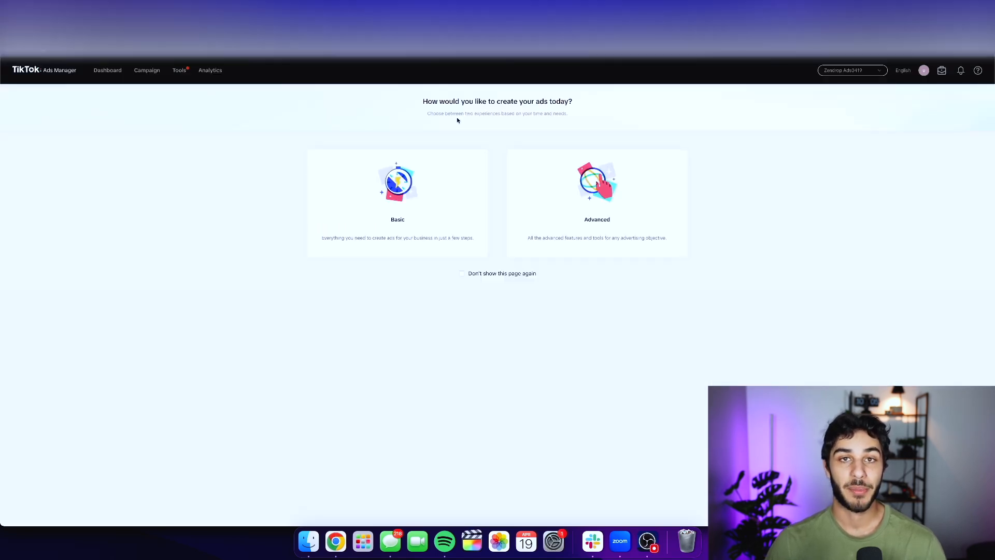
mouse_move(252, 265)
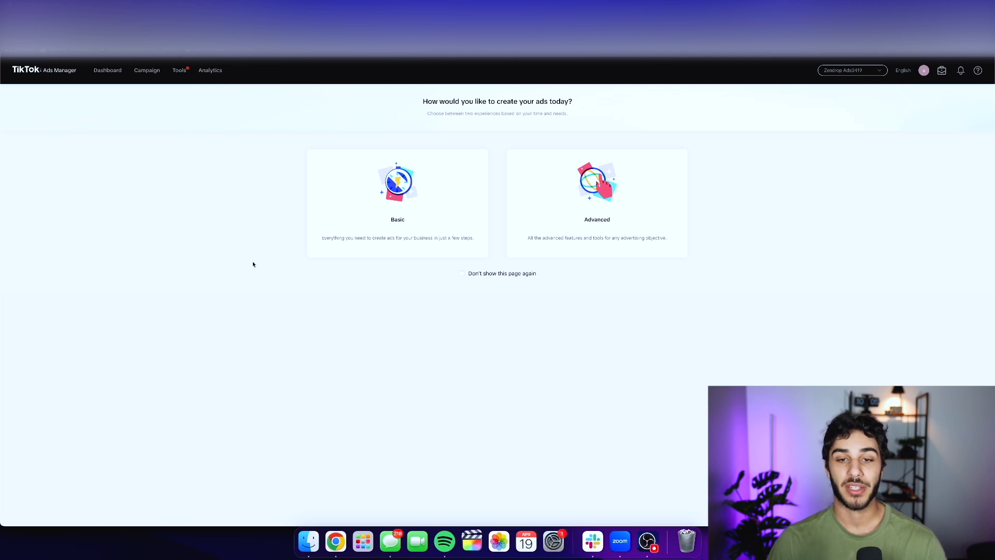
mouse_move(261, 122)
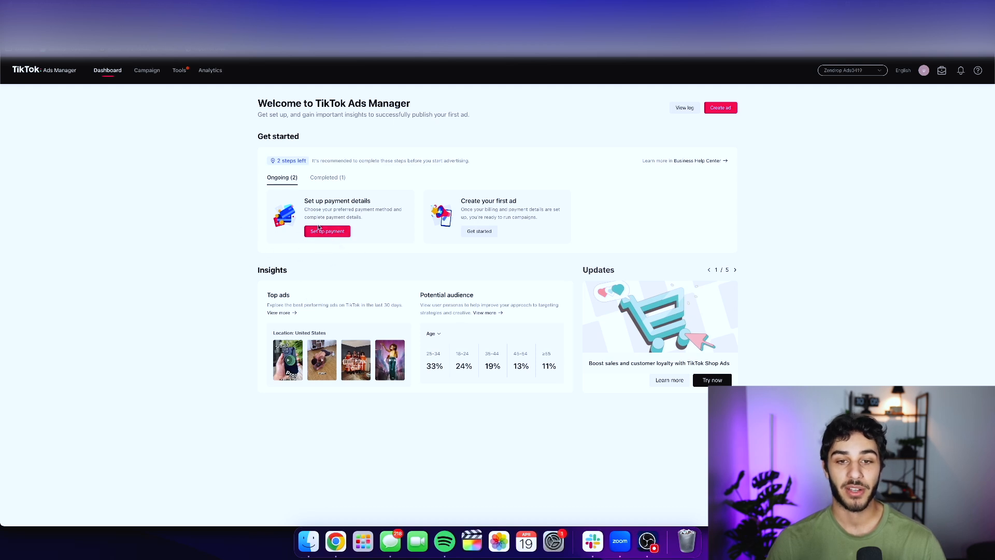
mouse_move(471, 227)
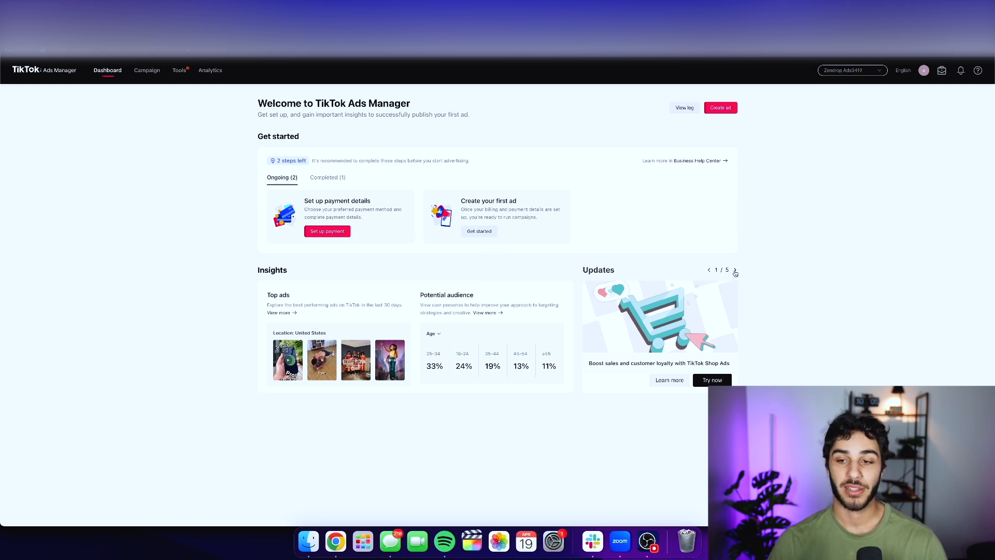
Step: Browse the dashboard Updates to 5/5, peek at Analytics, then open Campaign
left_click(735, 269)
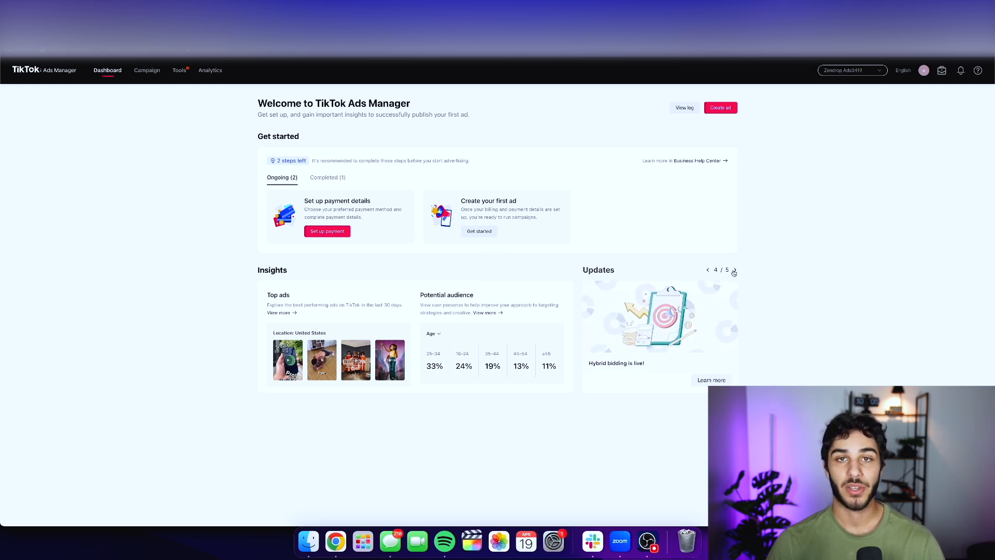
left_click(735, 269)
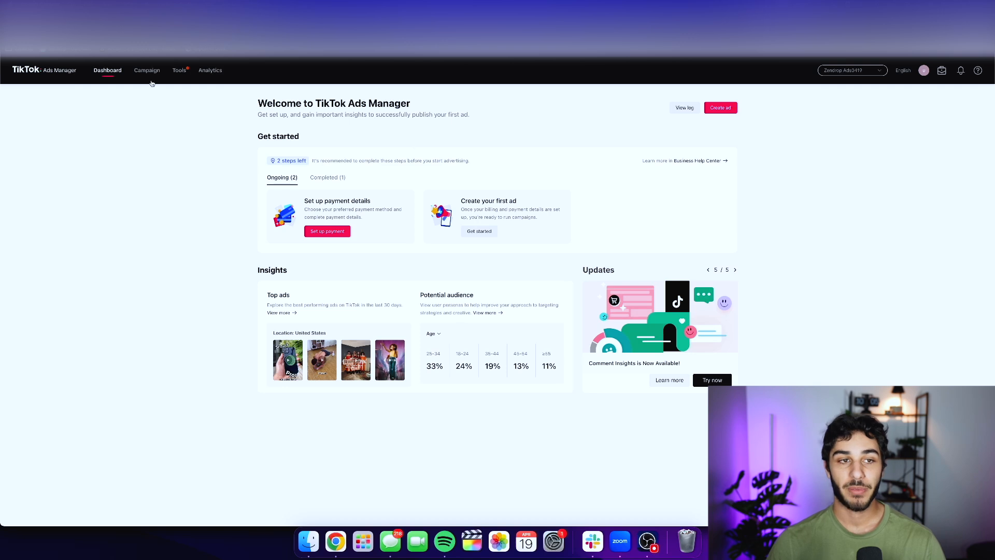
left_click(209, 70)
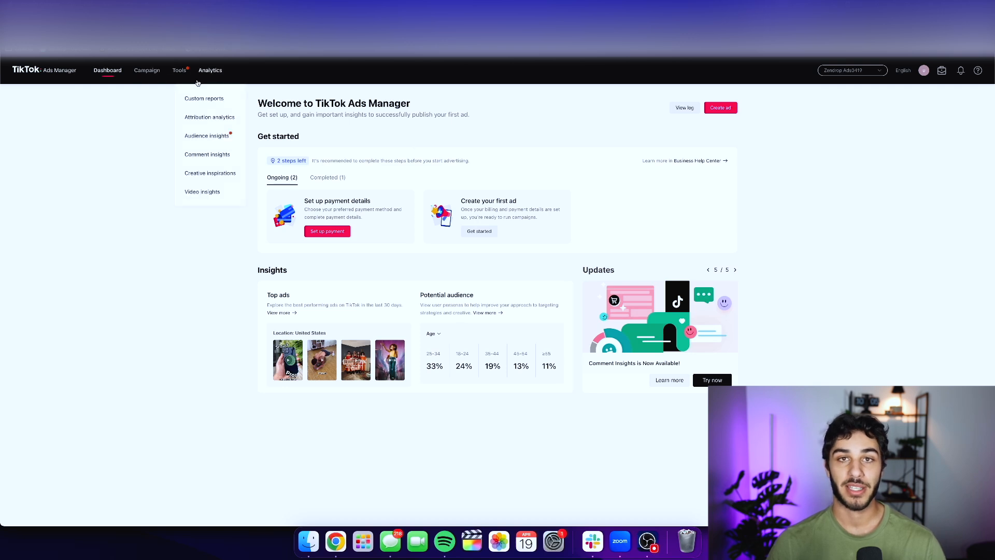
mouse_move(108, 70)
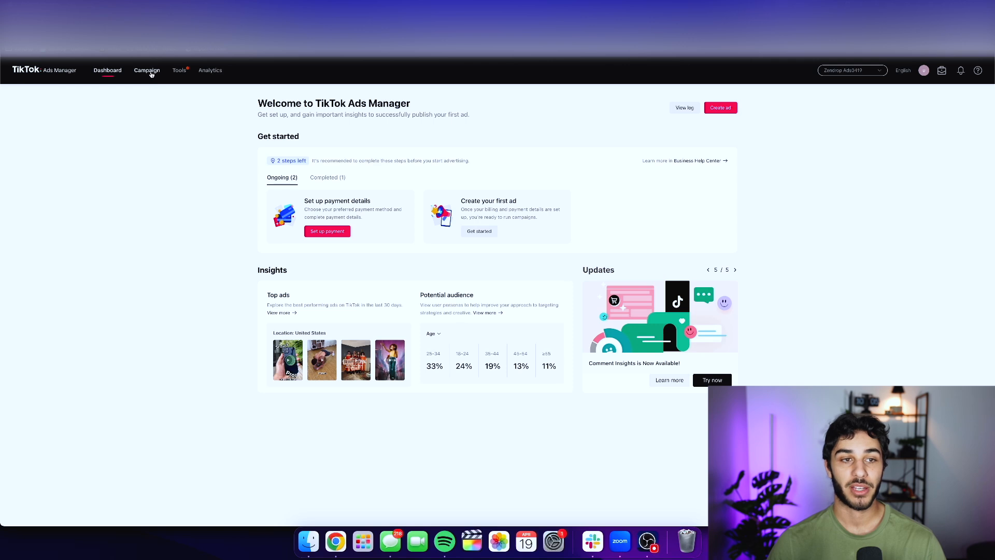
left_click(147, 70)
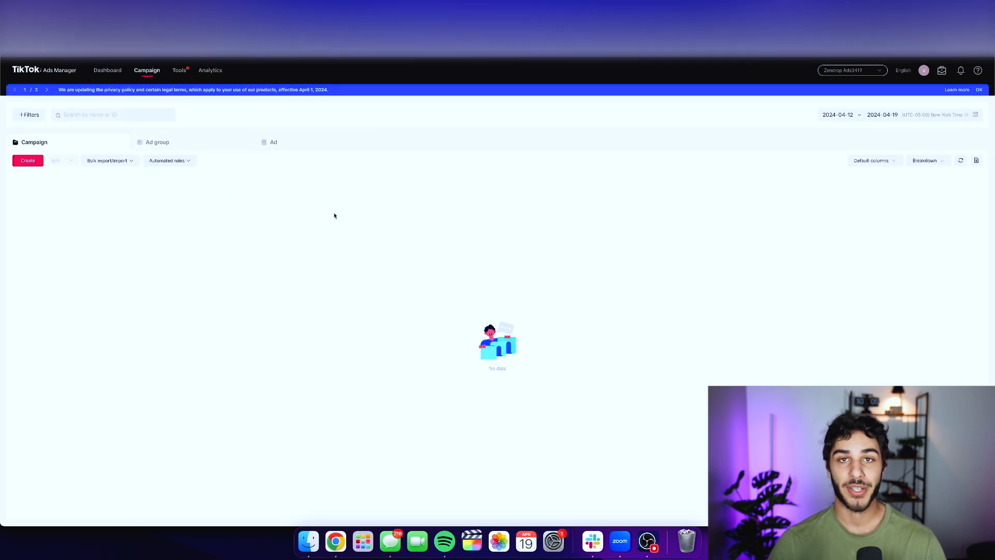
Step: Open Tools to view the empty Videos creative library
left_click(179, 70)
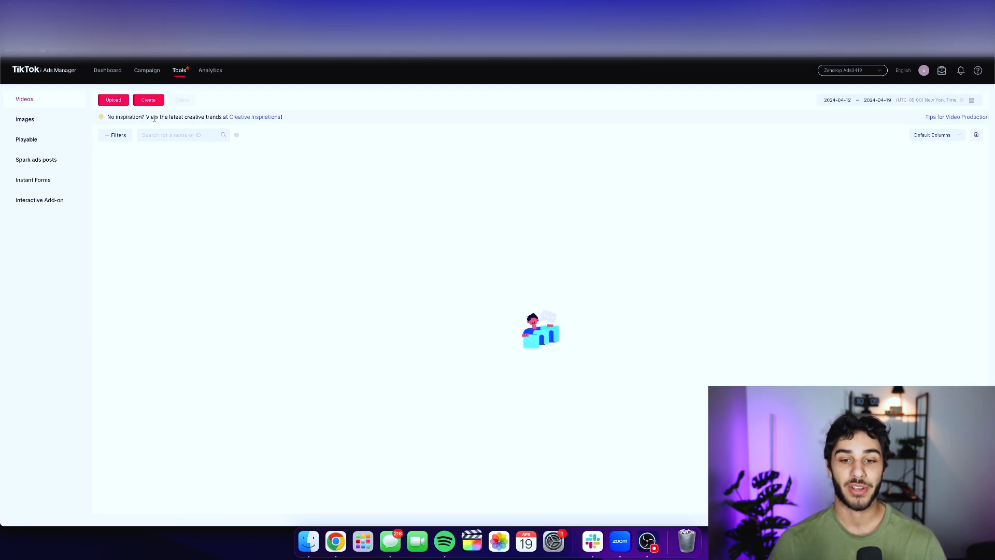
Step: Choose Custom reports from the Analytics menu to reach the Reporting page
left_click(180, 70)
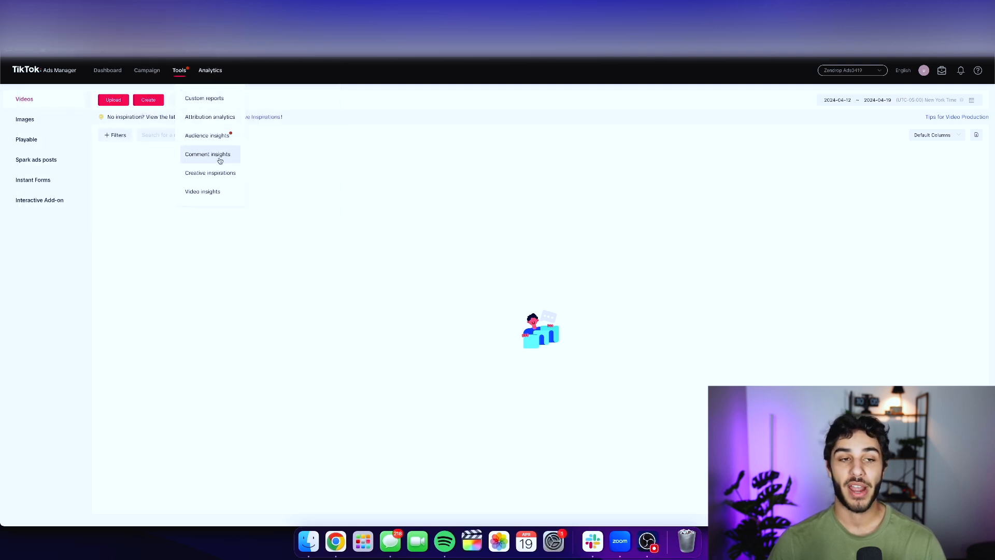
mouse_move(221, 102)
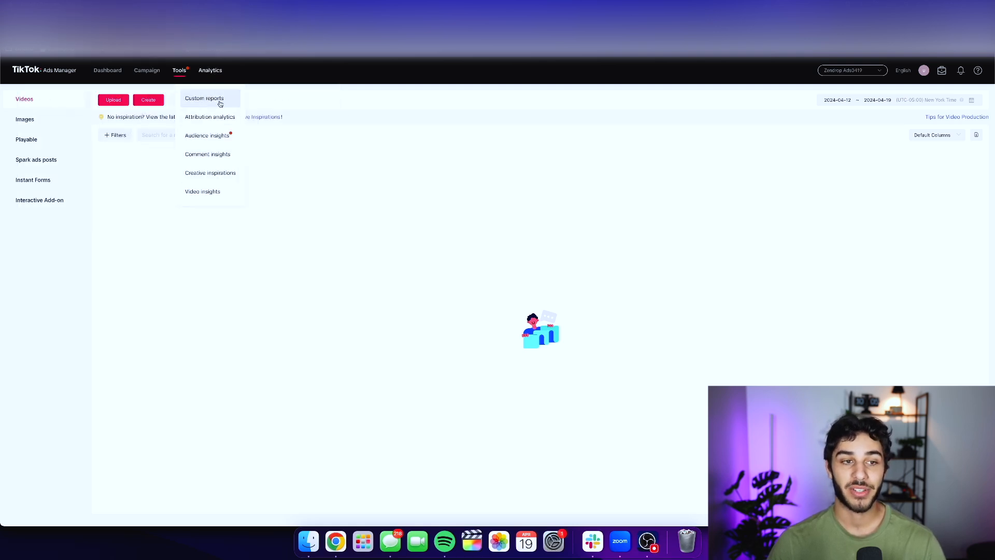
left_click(204, 98)
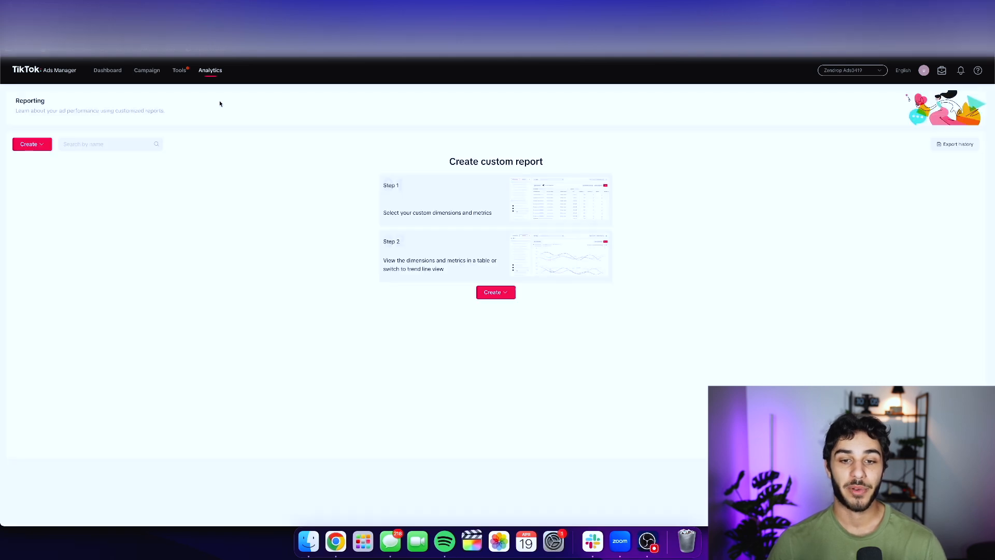
mouse_move(601, 257)
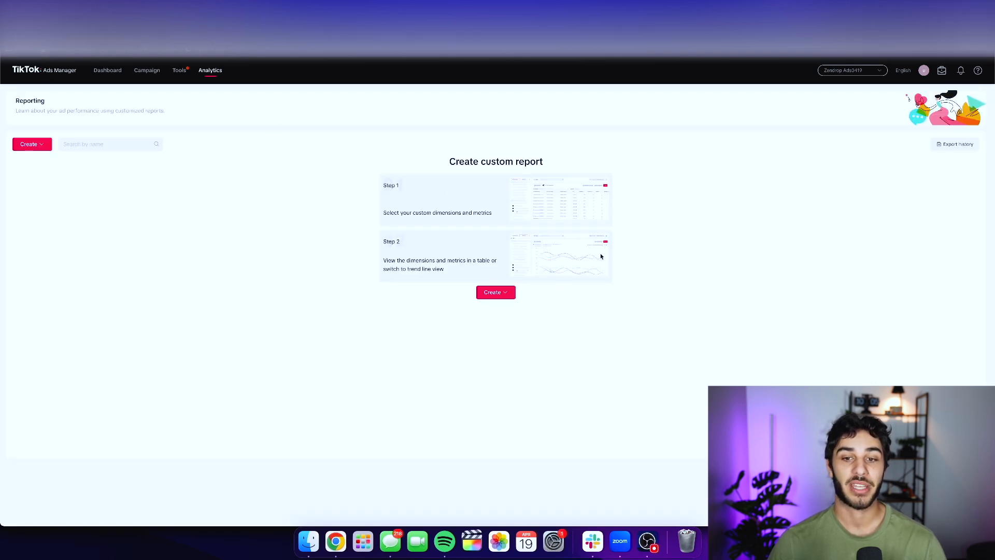
mouse_move(561, 172)
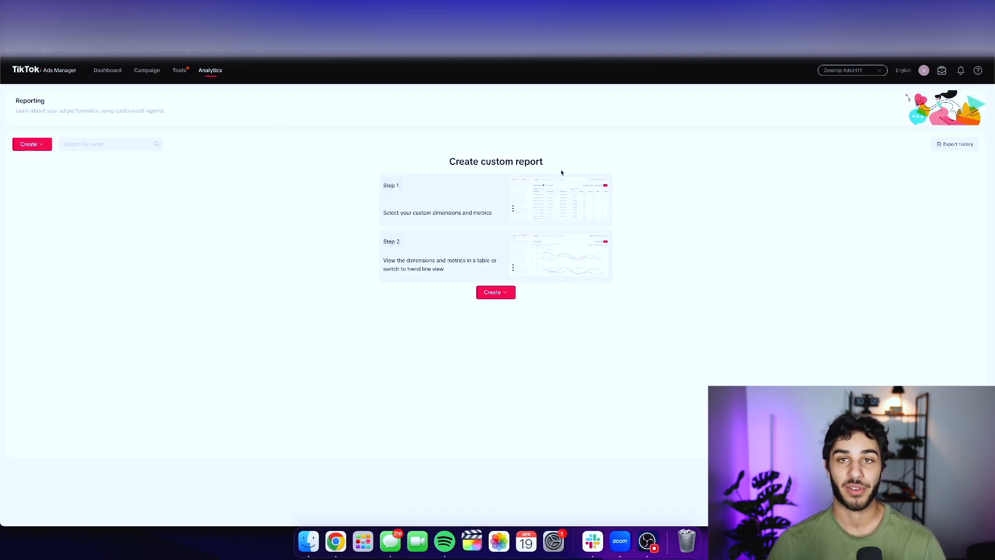